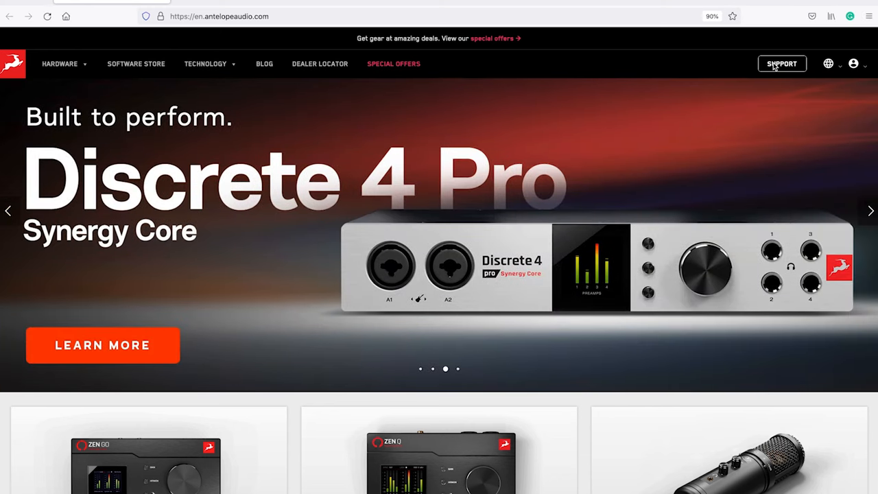
Step: Go to Antelope Audio Support and download the Antelope Launcher installer
click(782, 64)
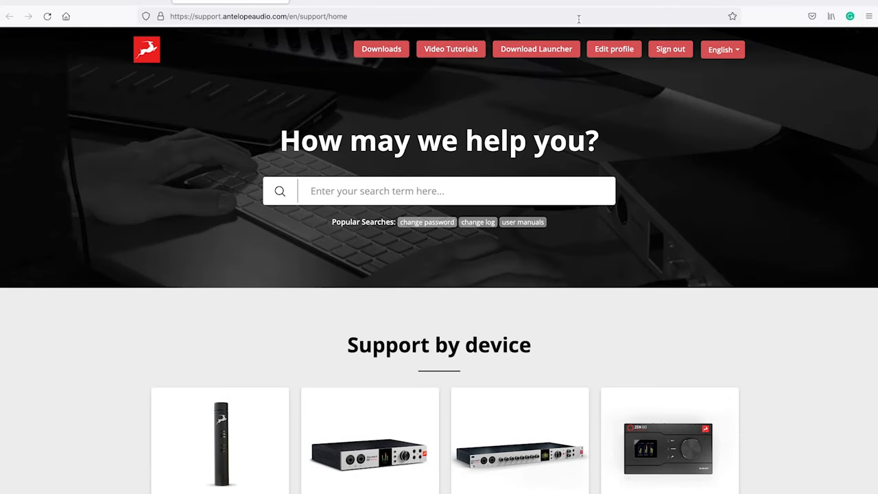
click(536, 49)
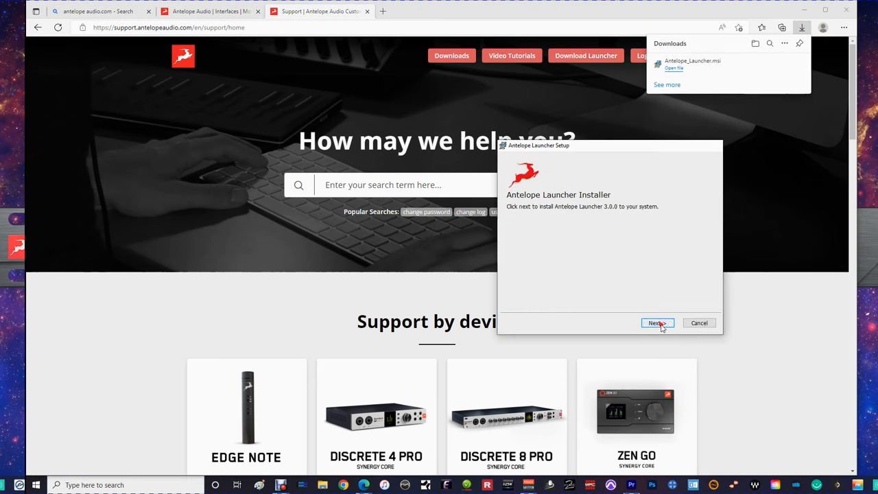
Step: Complete and close the Antelope Launcher installer, then choose Register at the login prompt
click(656, 323)
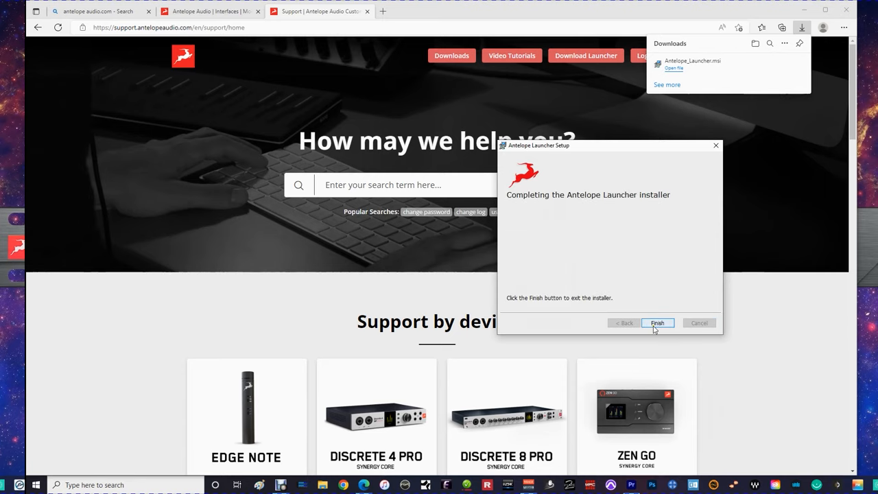
click(657, 323)
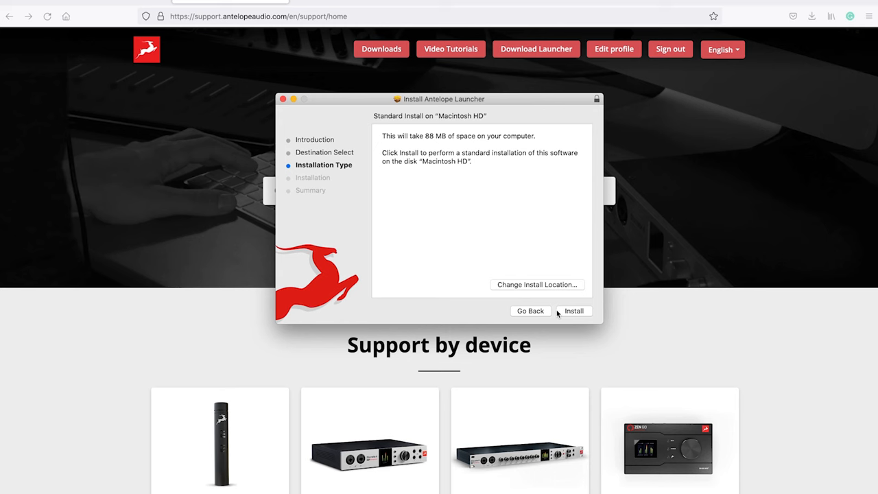
click(574, 310)
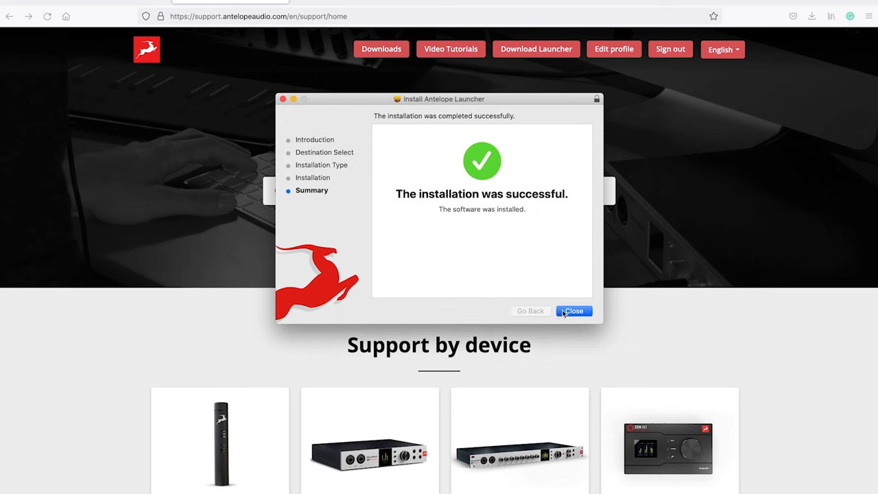
click(574, 311)
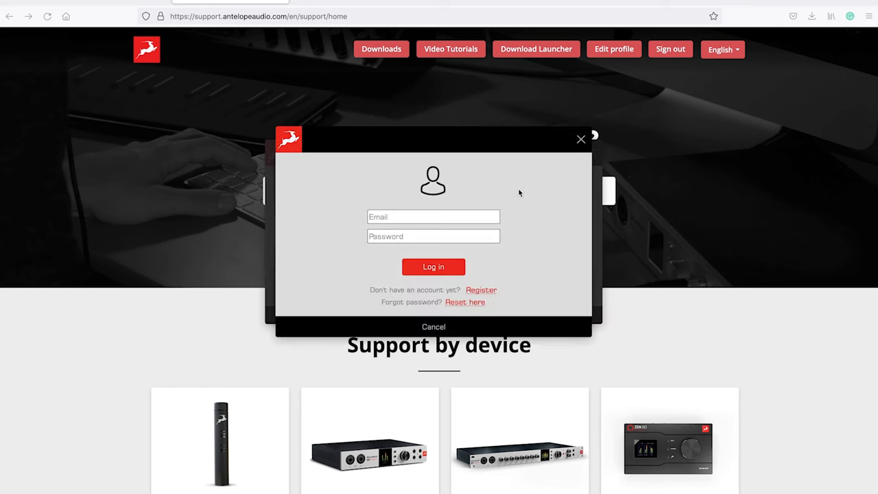
click(481, 290)
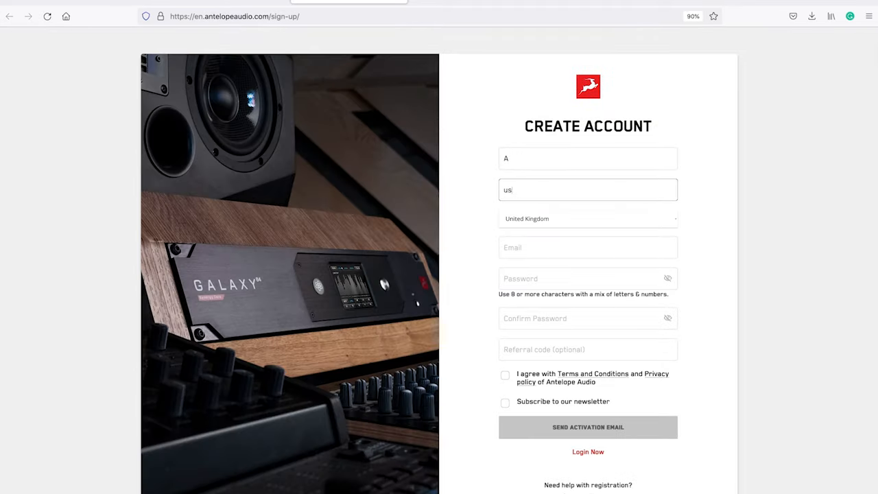
Step: Register as 'Test User' with email and password, then send the activation email
text(Test User@A)
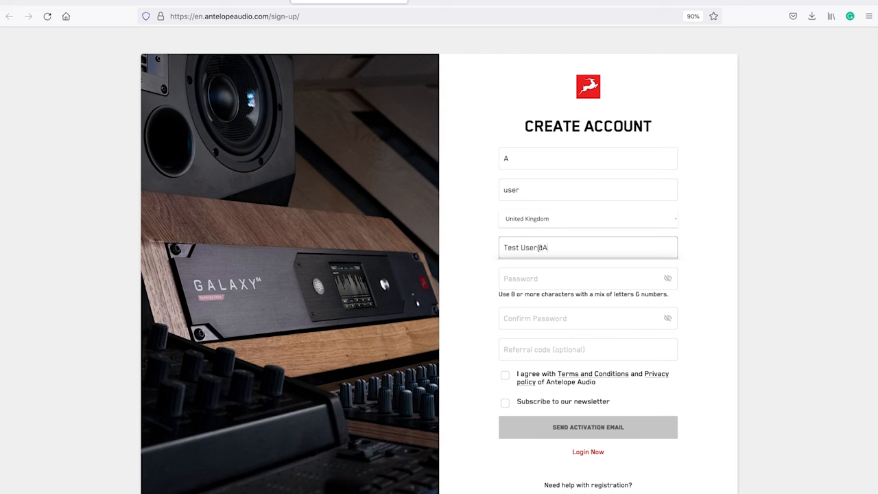
text(••••••)
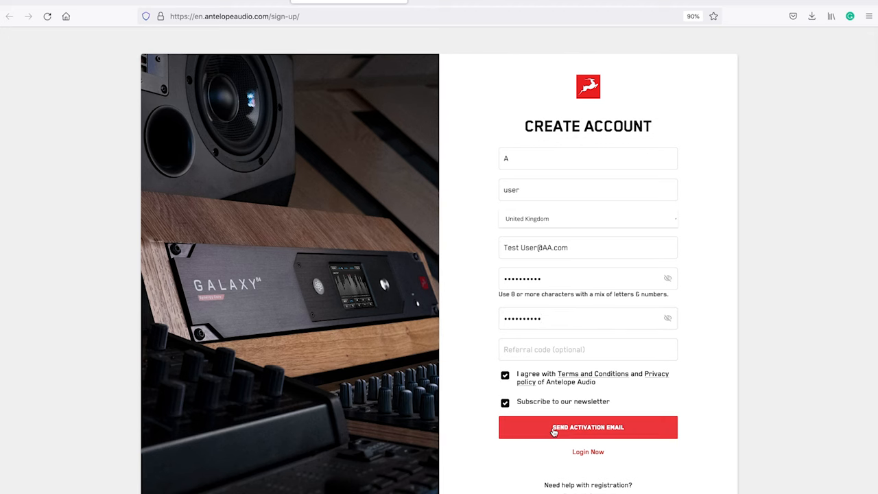
click(588, 427)
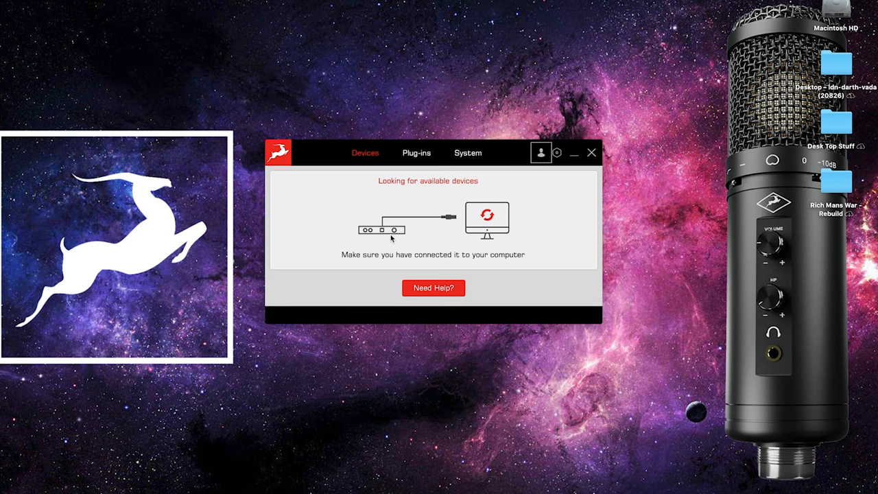
Step: Install and confirm the Antelope Unified Driver 4.5.0 (driver_tb) update from the System tab
click(468, 153)
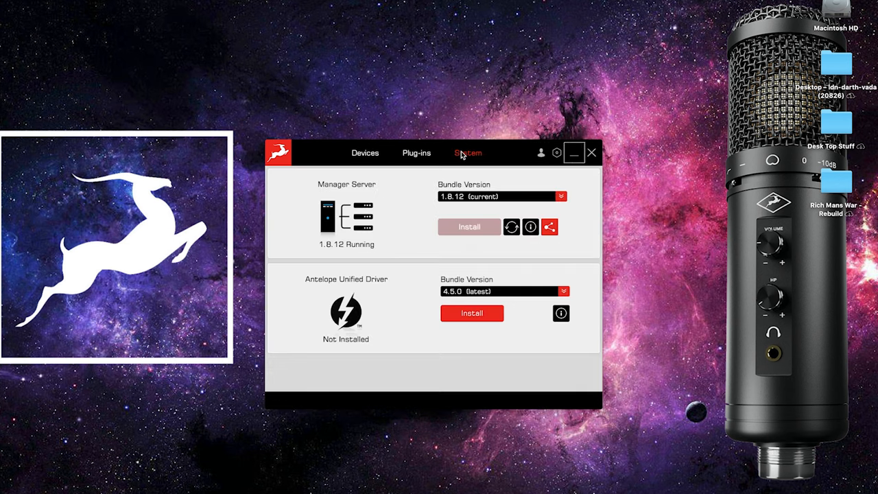
click(472, 313)
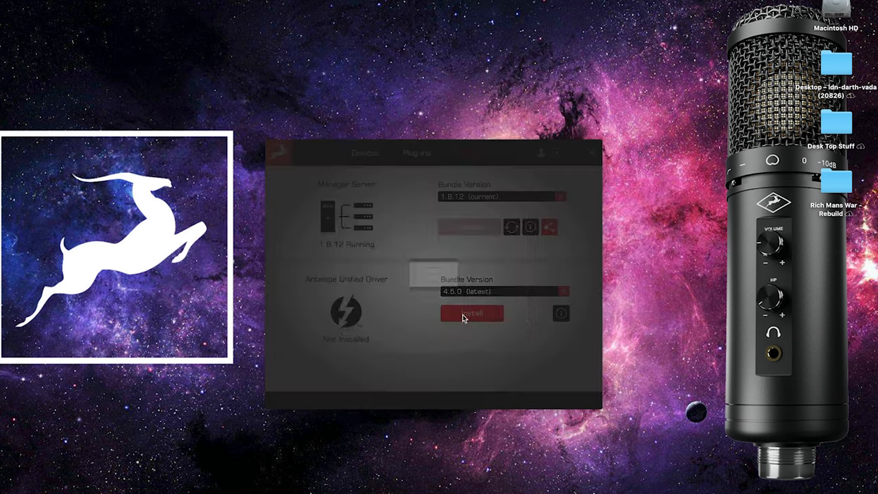
click(472, 313)
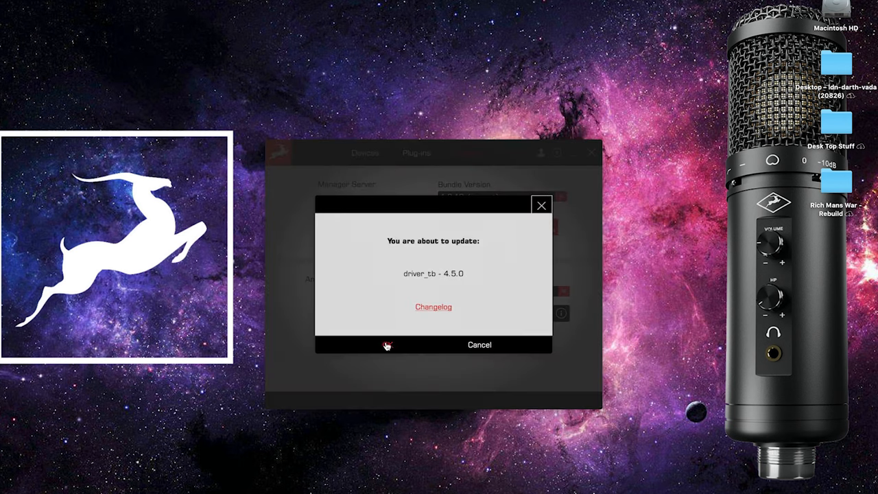
click(386, 345)
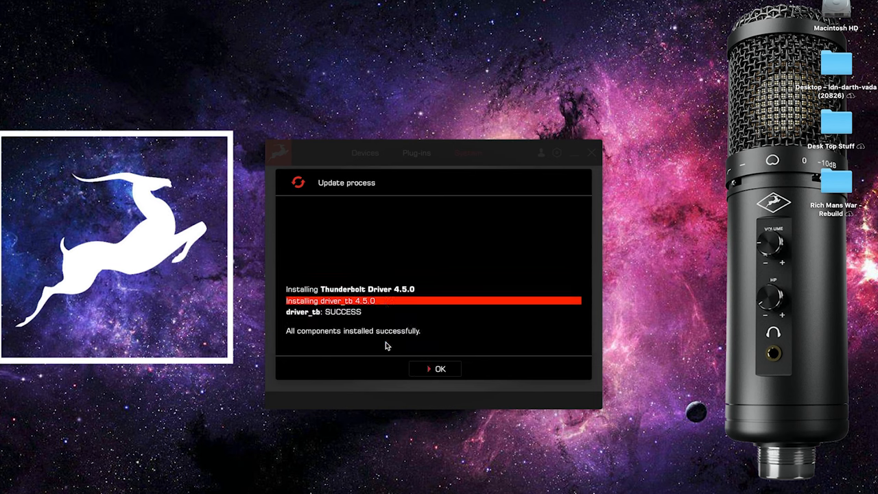
click(435, 368)
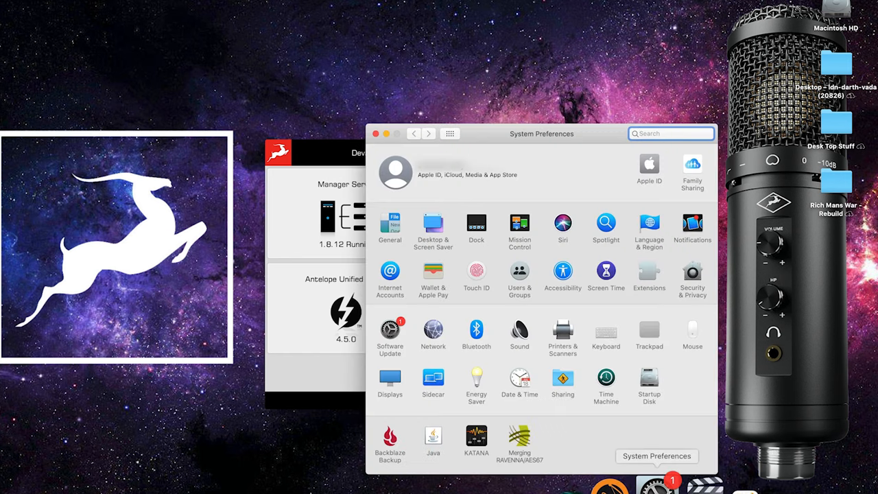
click(692, 274)
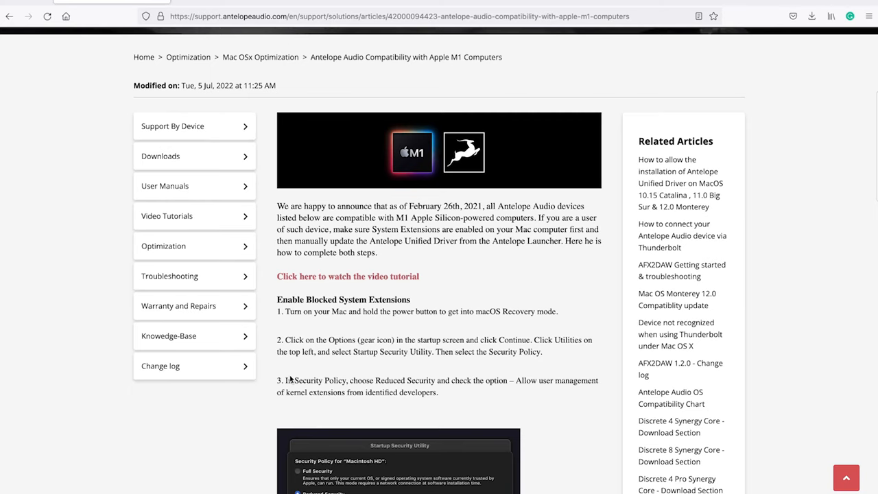
Step: Scroll through the Apple M1 article's Enable Blocked System Extensions steps
scroll(down, 3)
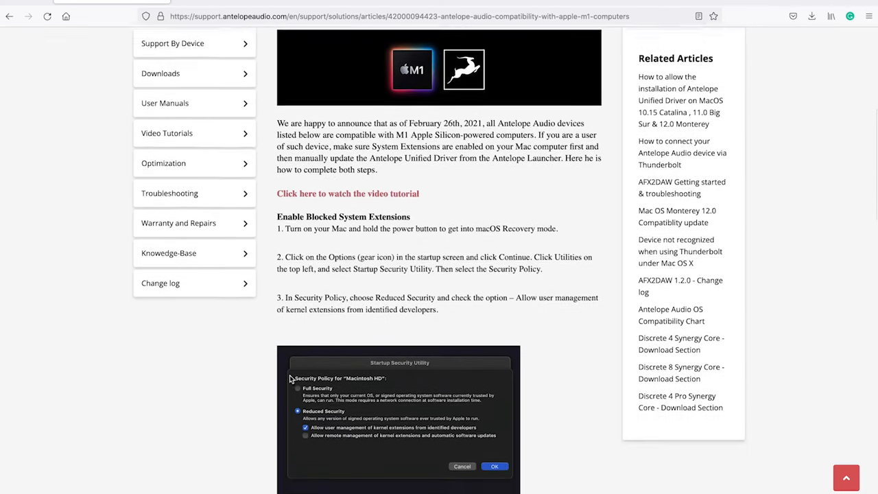
scroll(down, 3)
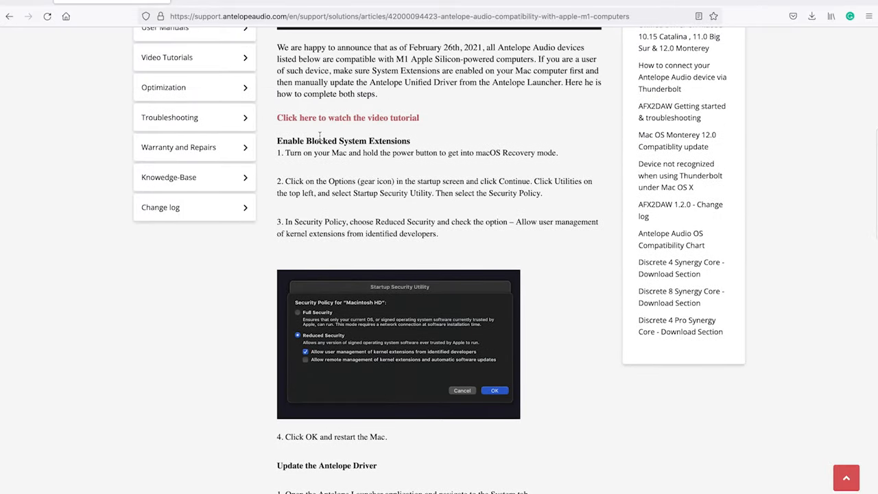
click(347, 117)
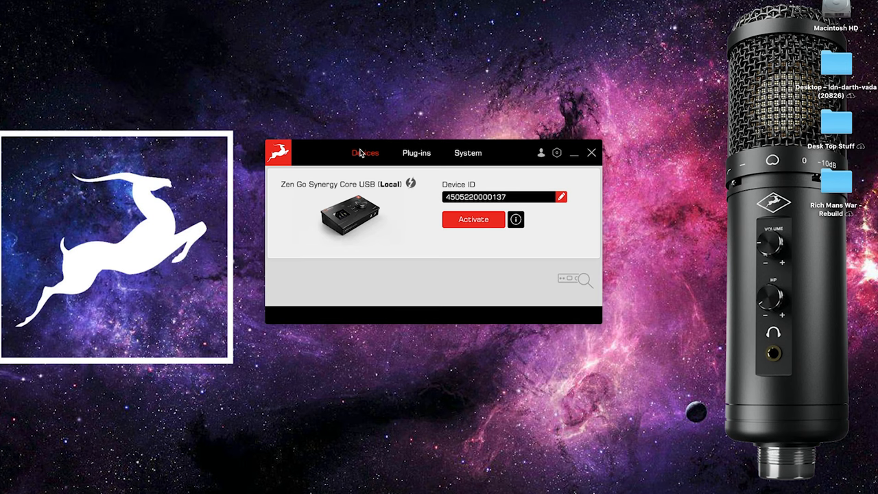
mouse_move(413, 171)
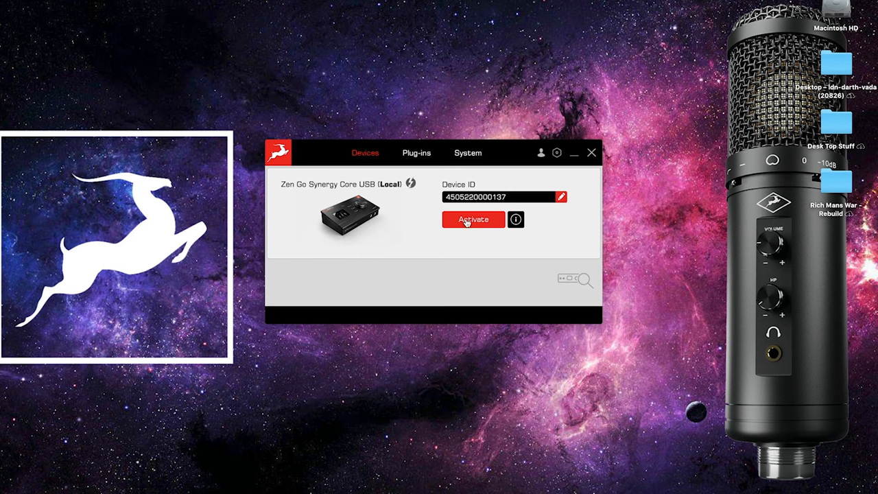
Step: Activate the Zen Go with additional features enabled and apply every licence in the list
click(472, 218)
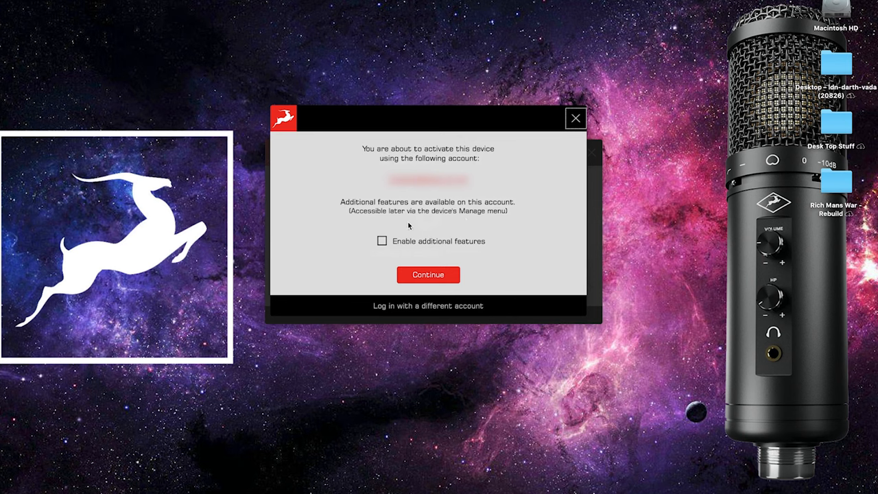
click(382, 241)
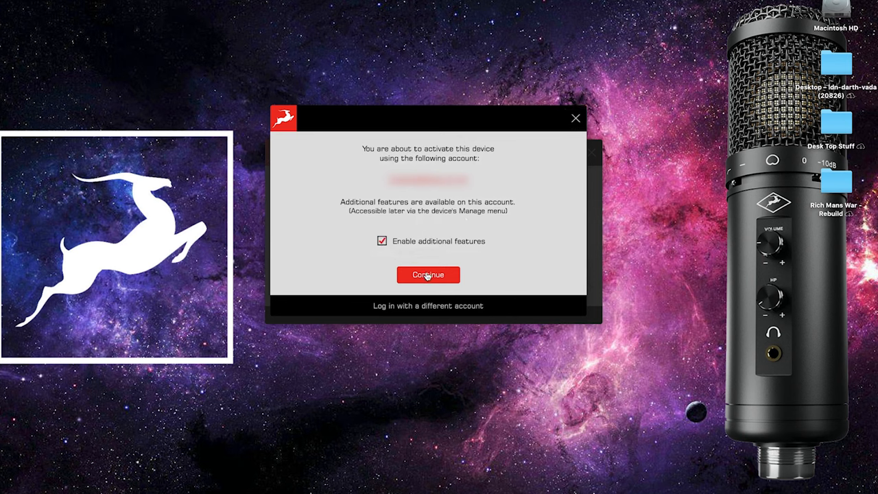
click(428, 274)
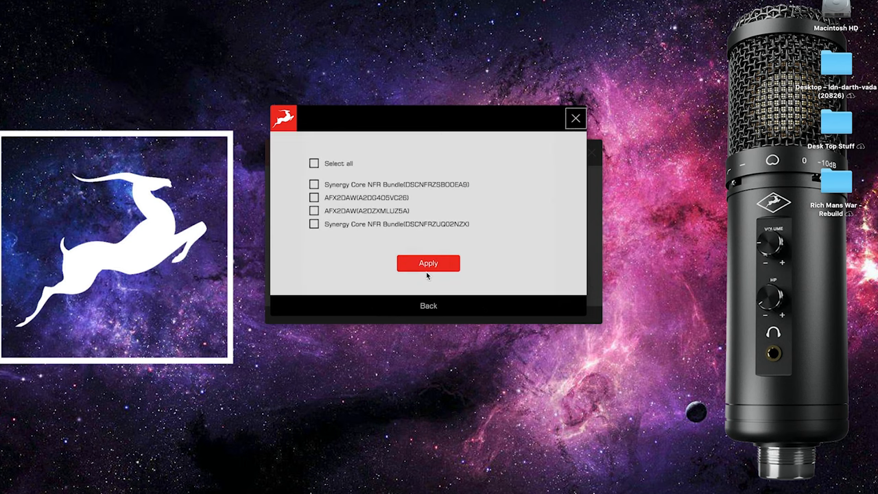
click(314, 163)
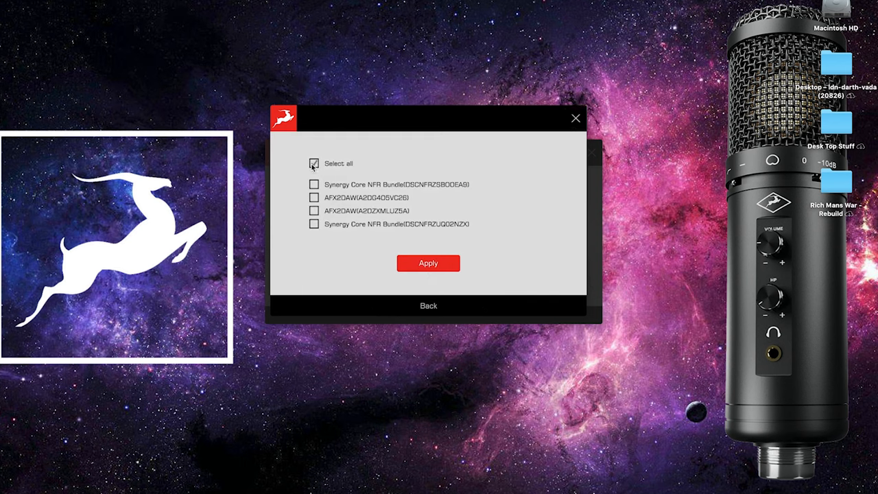
click(315, 163)
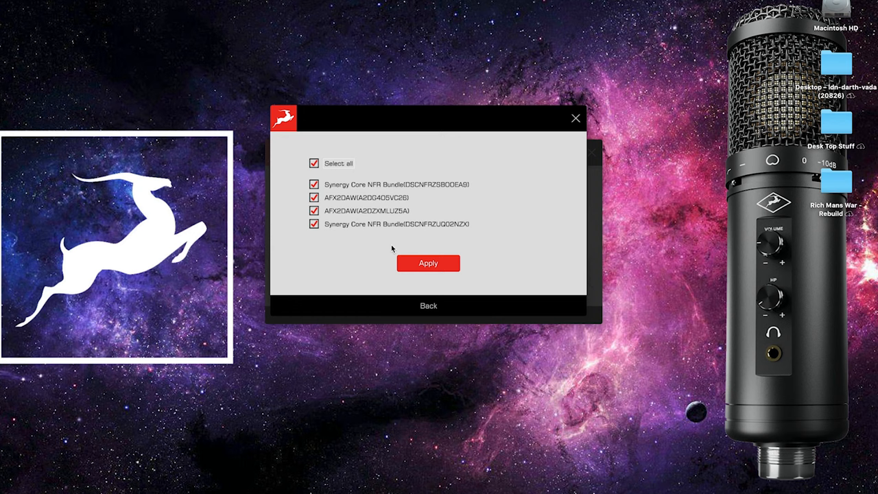
click(428, 263)
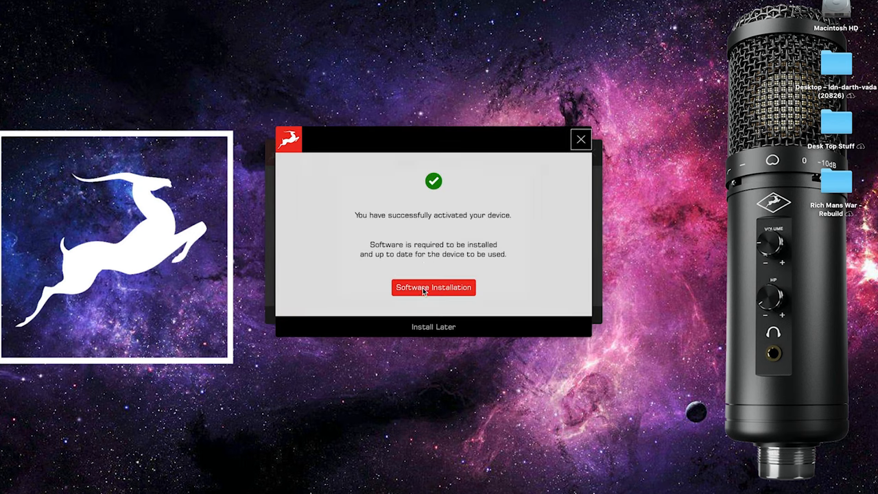
Step: Begin the Zen Go software installation, accepting the peripheral warning to update firmware
click(434, 288)
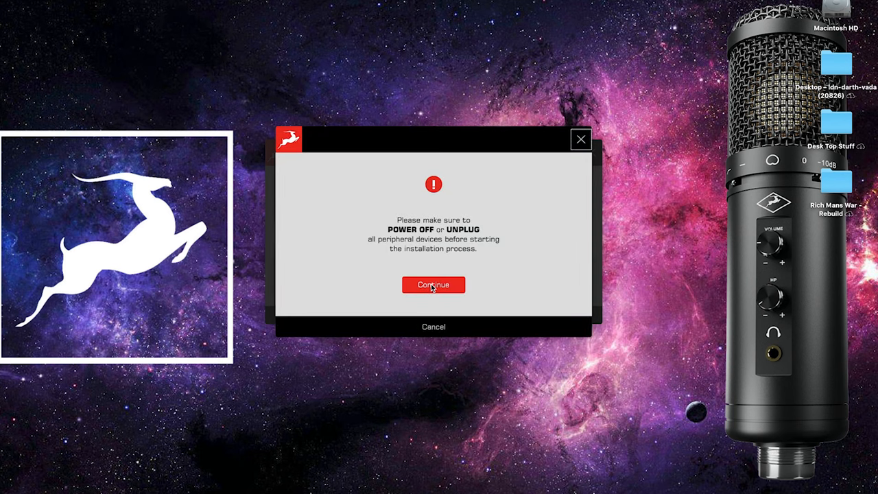
click(433, 284)
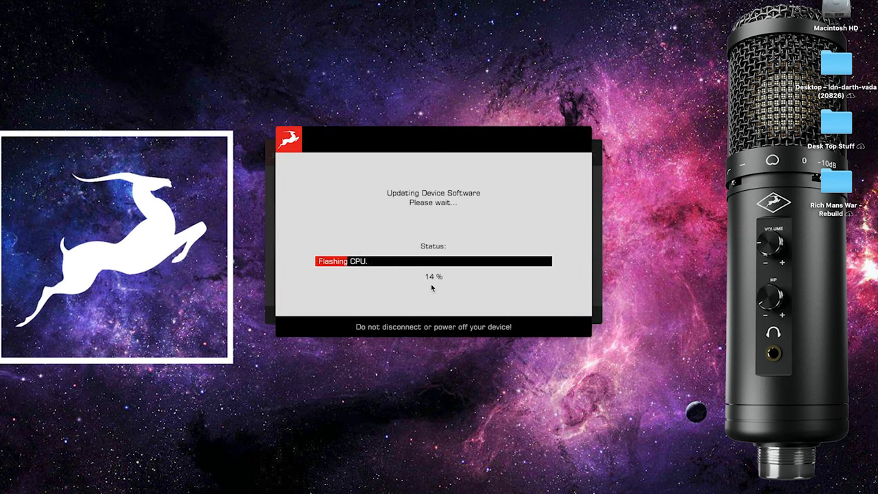